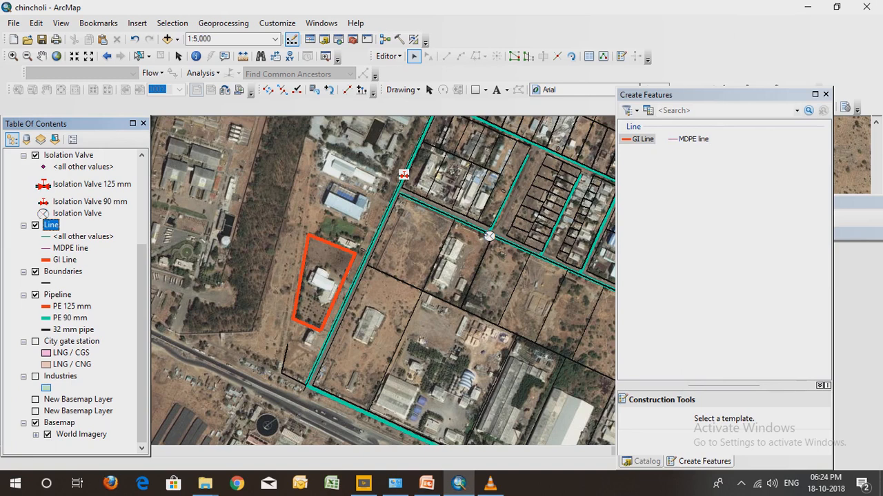
Sketch an MDPE line feature around the building north of the red parcel.
right_click(51, 224)
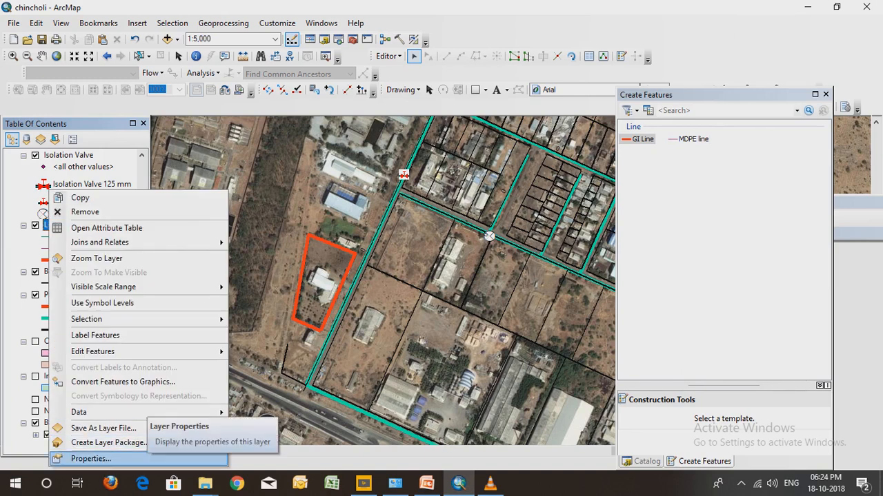
mouse_move(93, 352)
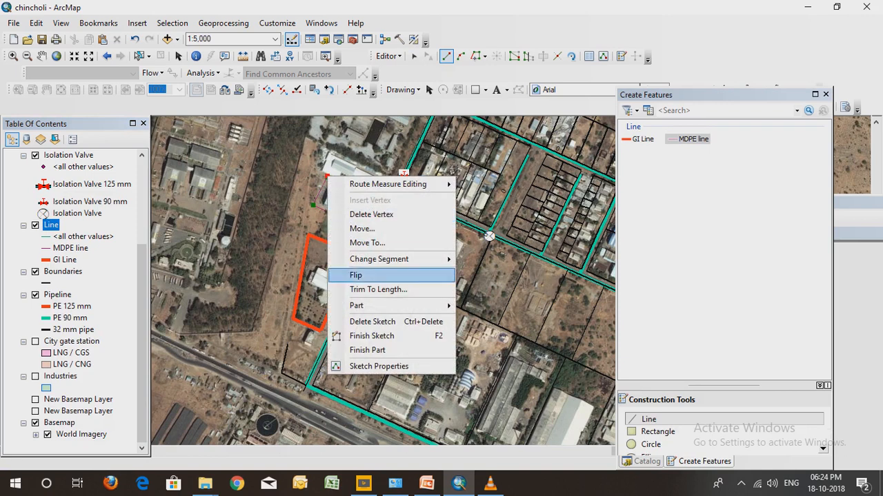
left_click(355, 275)
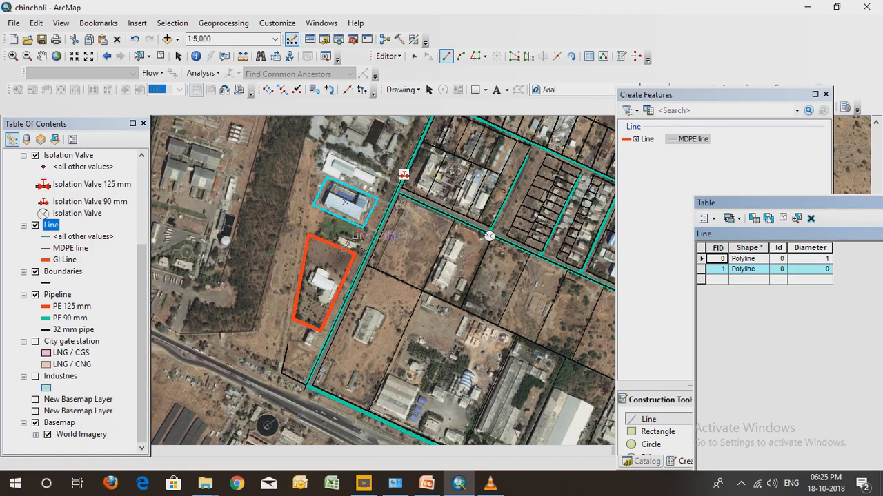
Select the first Line record and bring up the Catalog of project folders.
left_click(321, 282)
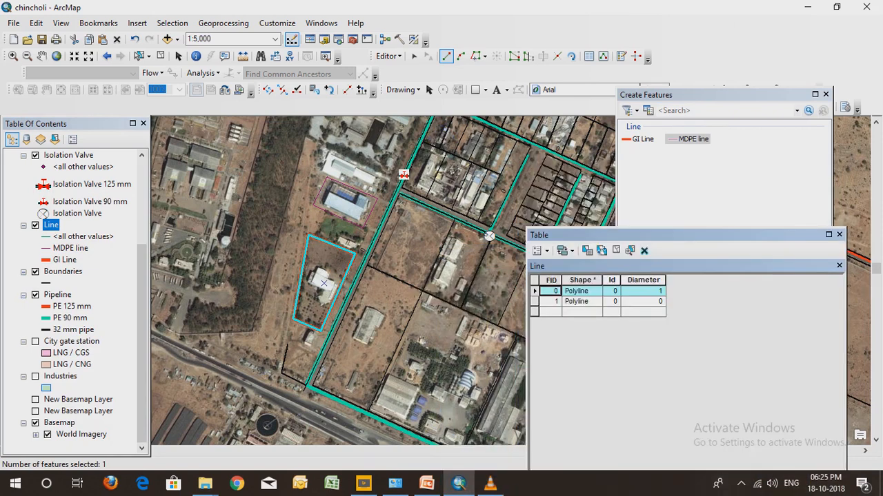
left_click(645, 461)
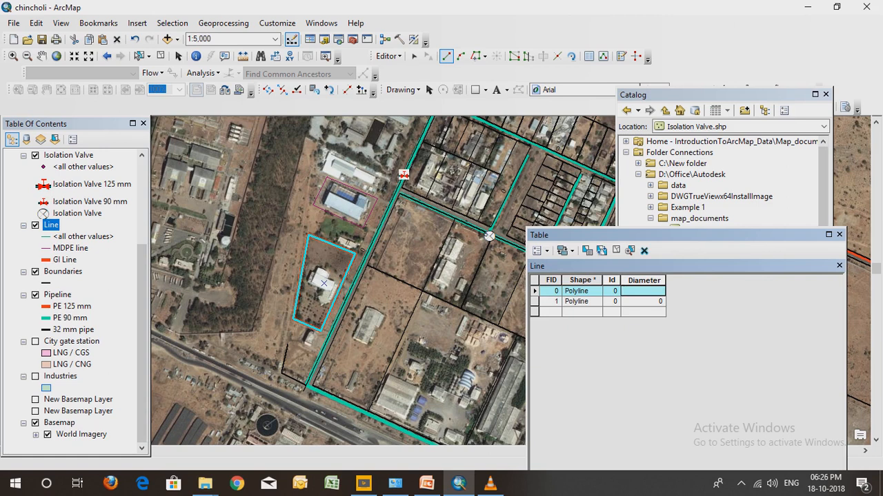
Enter Diameter 200 for the first Line record and 53 for the second, then switch to PowerPoint.
left_click(643, 290)
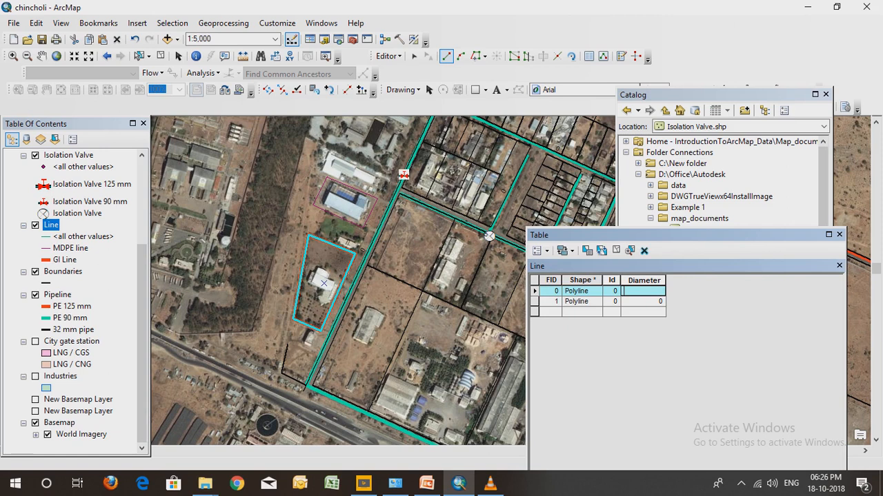
type("200")
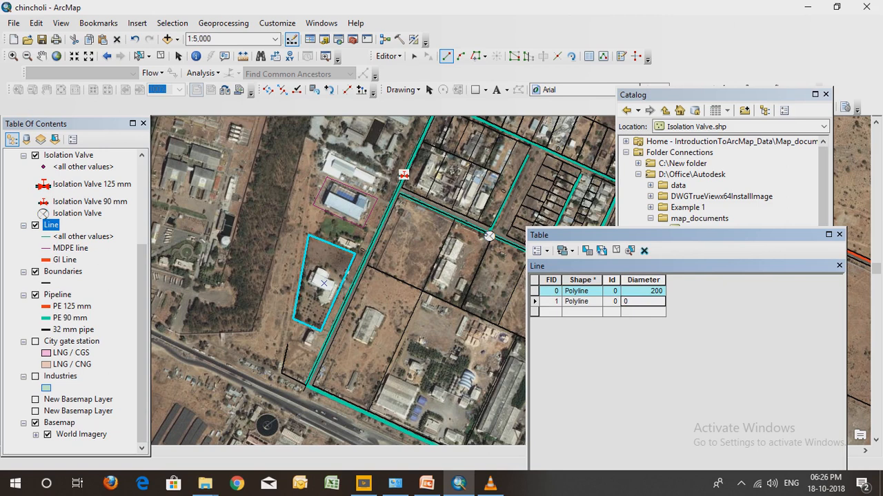
left_click(641, 302)
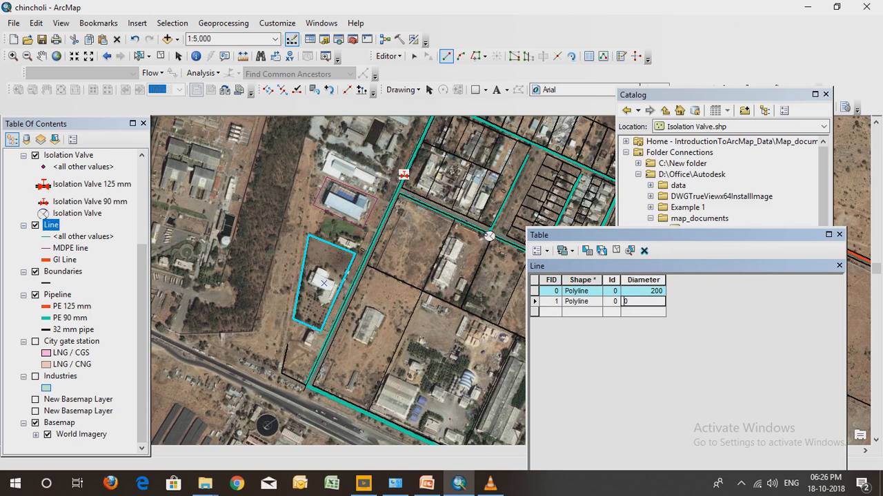
type("53")
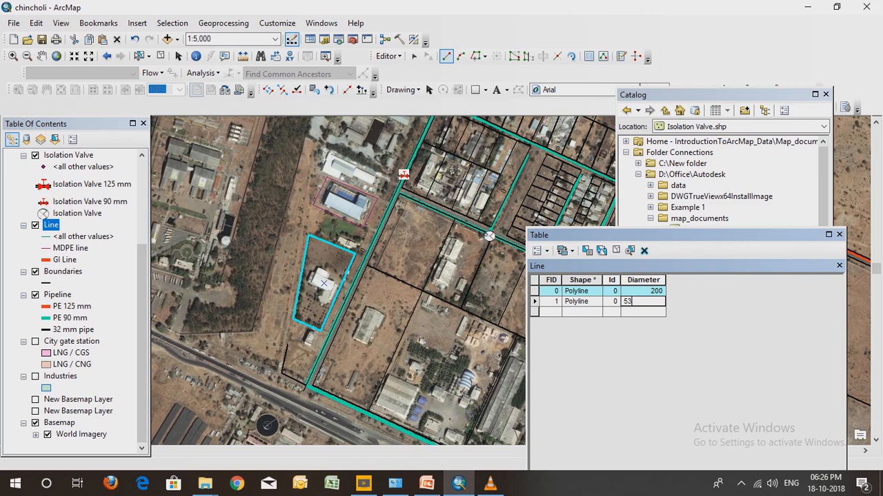
key("Return")
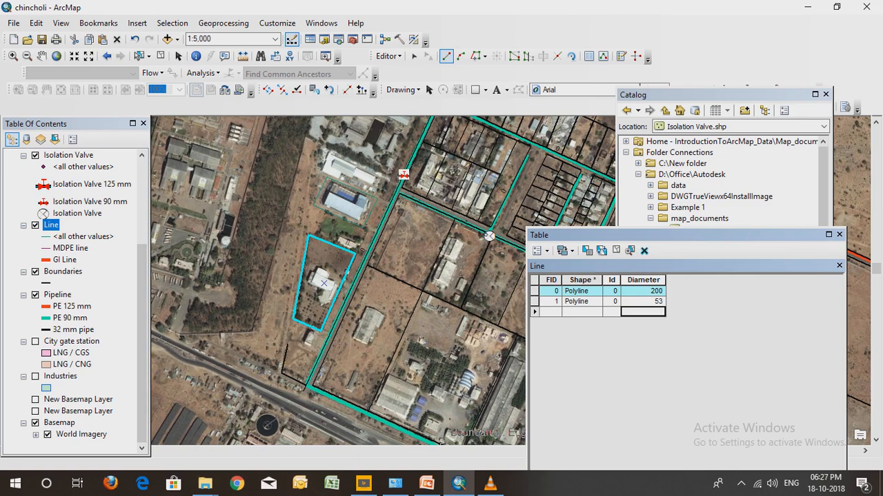
left_click(427, 483)
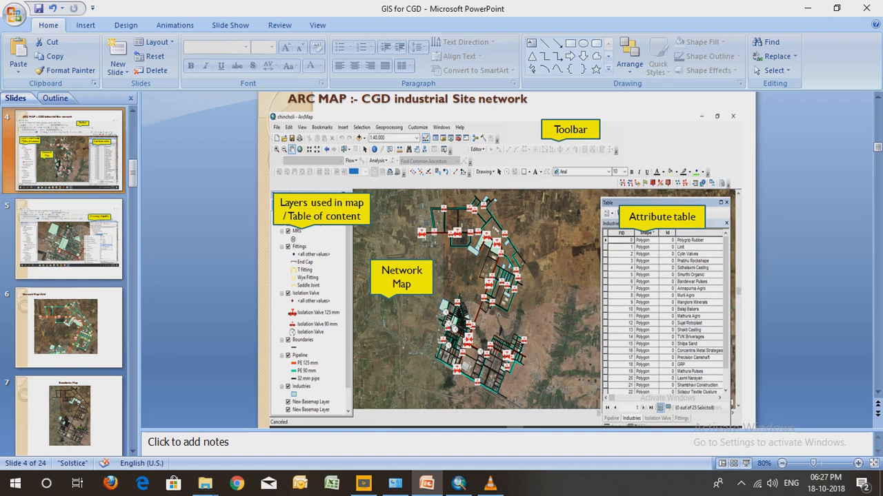
Review slide 9 (MDPE Network GRID) and slide 10 (NETWORK MAP), then return to ArcMap.
left_click(66, 239)
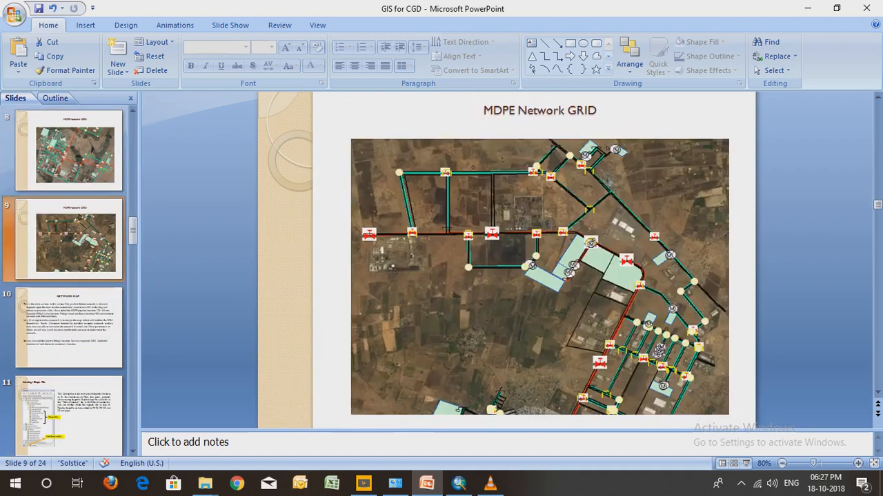
left_click(67, 328)
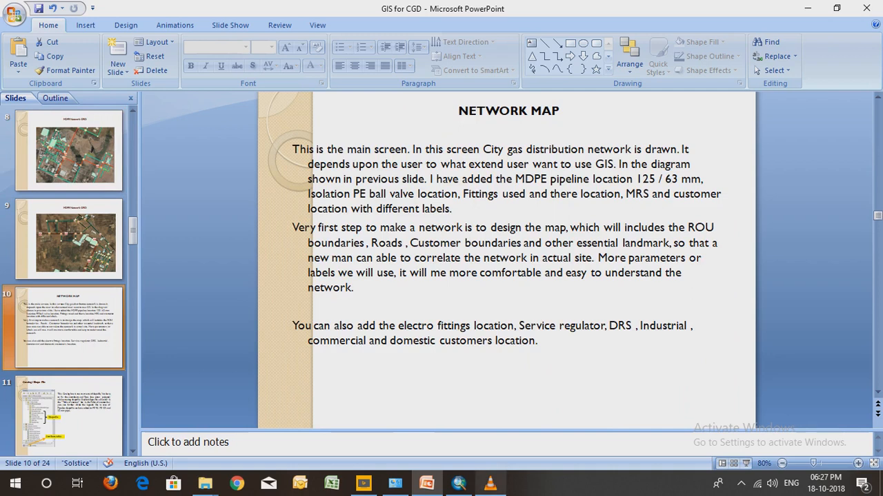
left_click(458, 483)
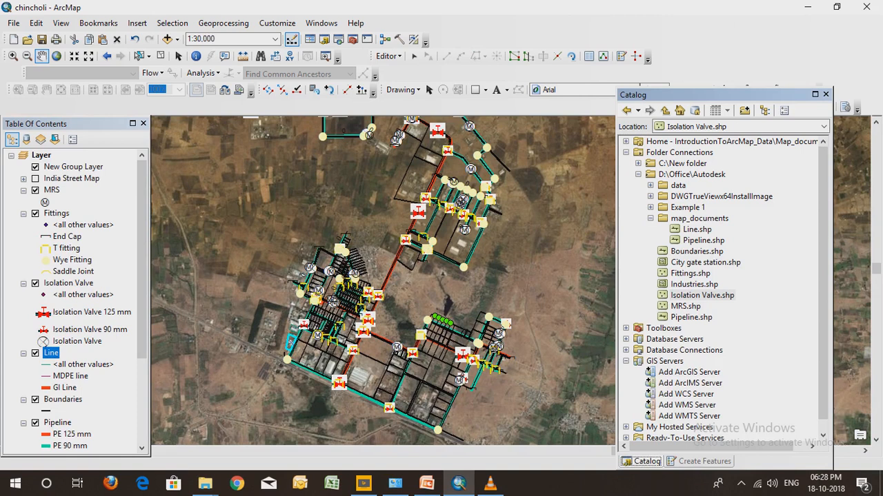
Zoom the map in on the industrial plots.
scroll("down", 3)
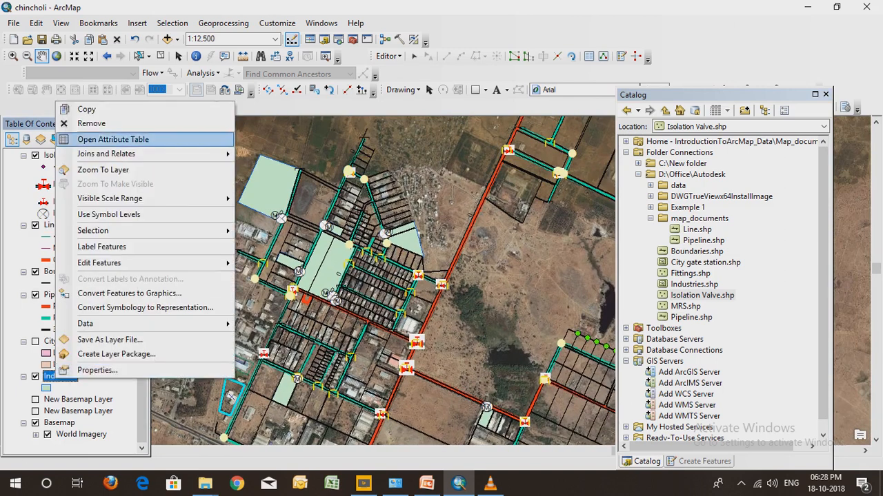
Open the Industries attribute table, select Smurthi Organic (A-27, Chemicals) and browse its columns.
left_click(112, 140)
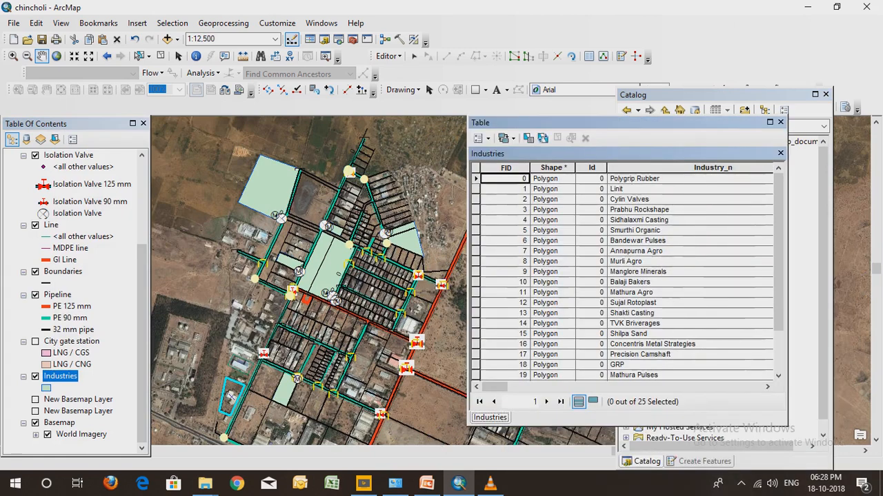
scroll("right", 3)
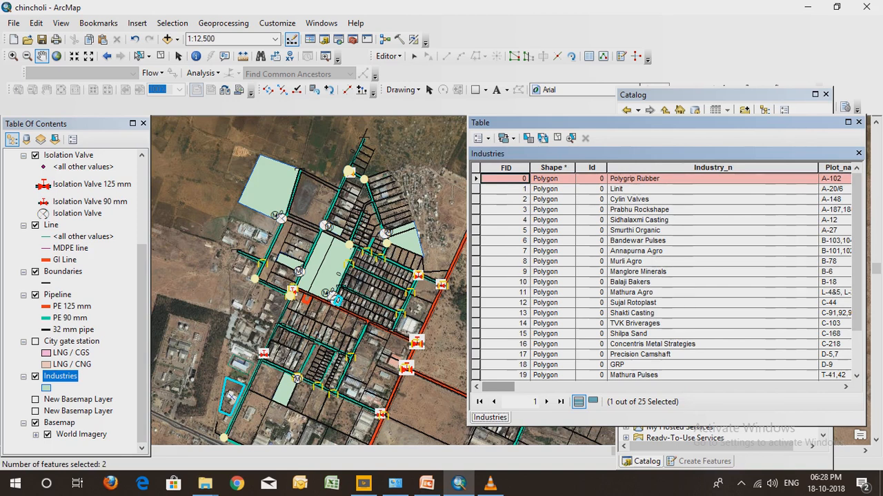
left_click(634, 230)
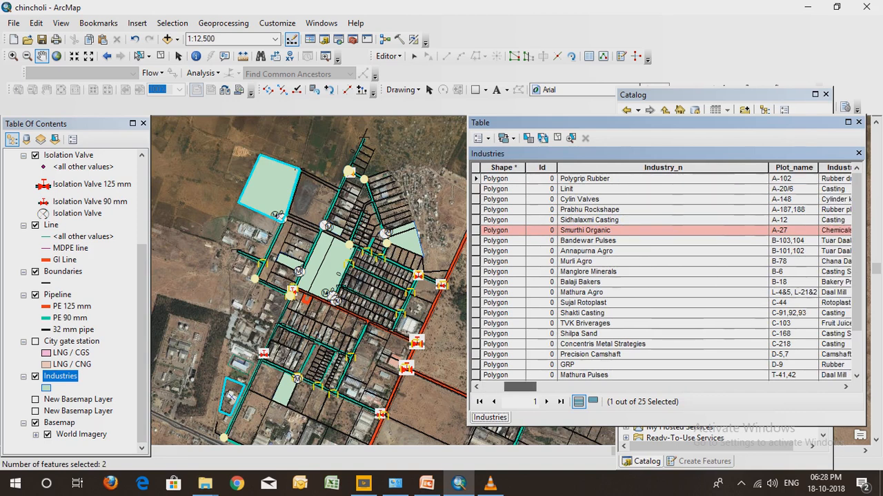
scroll("right", 3)
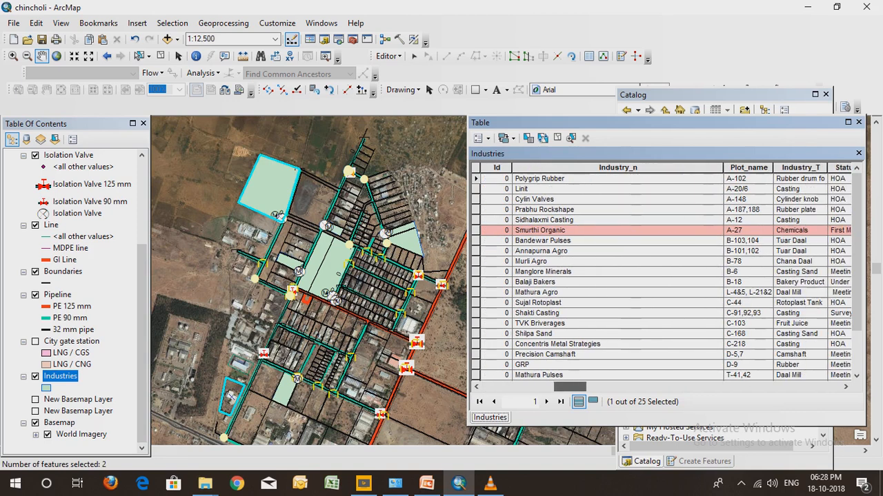
scroll("right", 3)
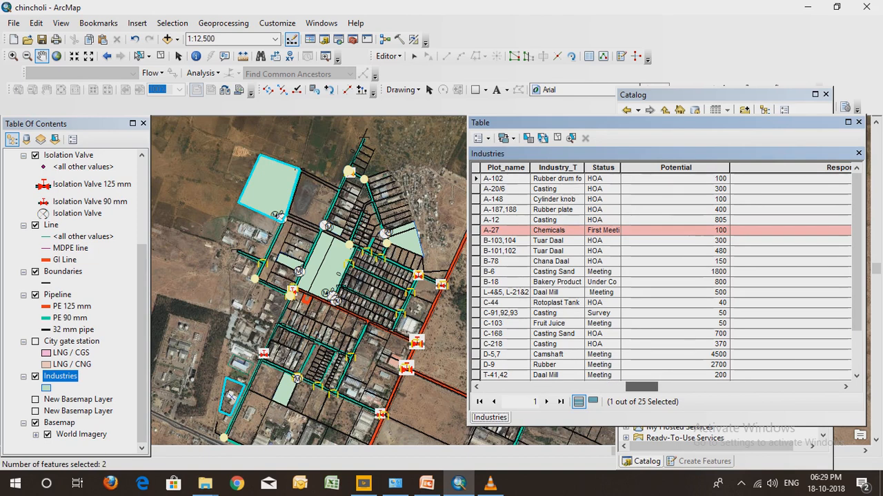
scroll("right", 3)
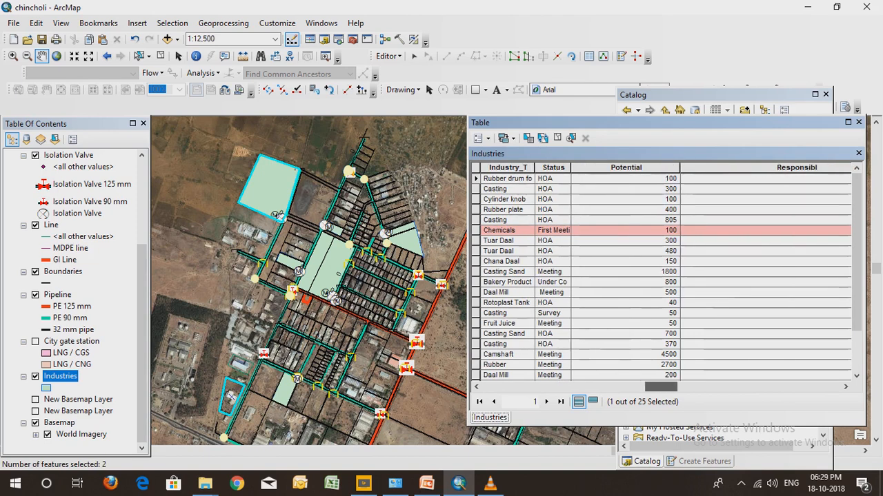
scroll("right", 3)
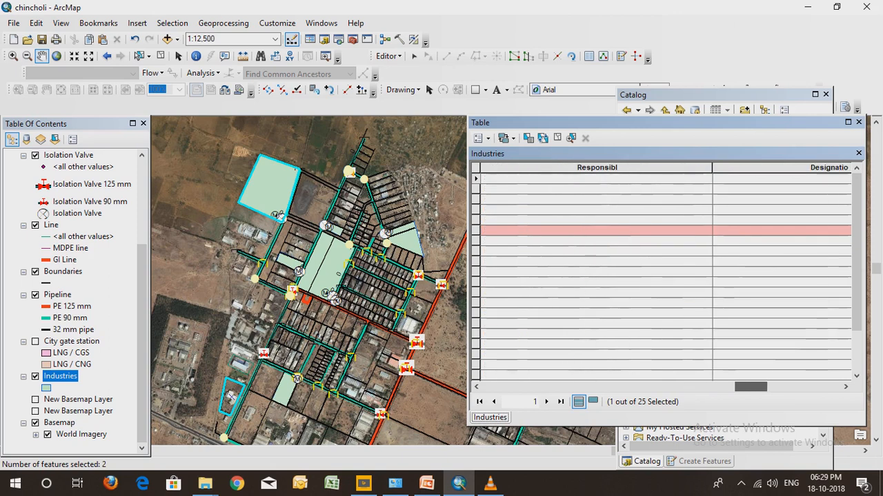
scroll("right", 3)
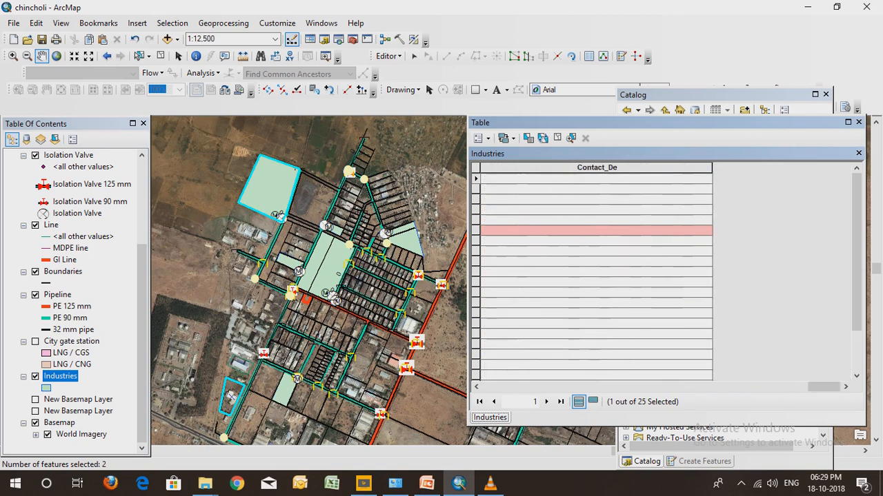
mouse_move(858, 122)
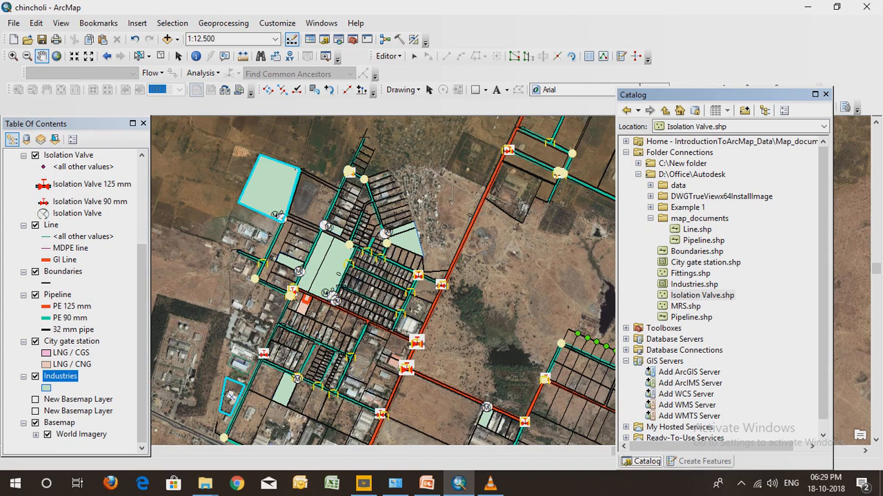
Switch to the PowerPoint slide covering the toolbar, table of contents and attribute table.
left_click(426, 483)
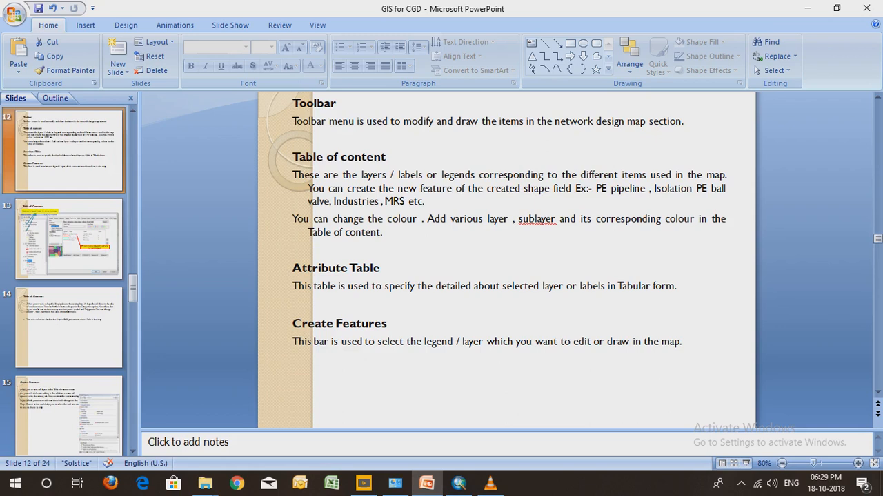
Present slide 14 on the Table of Contents, then return to the ArcMap network map.
left_click(68, 238)
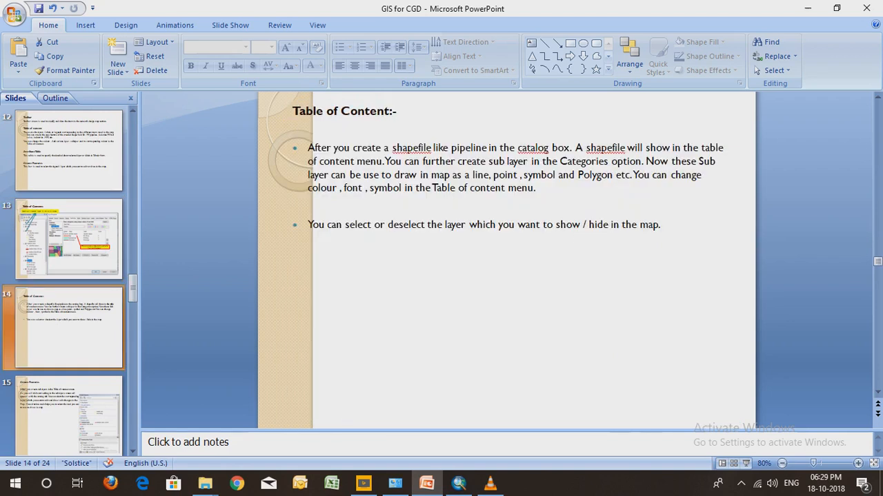
left_click(62, 413)
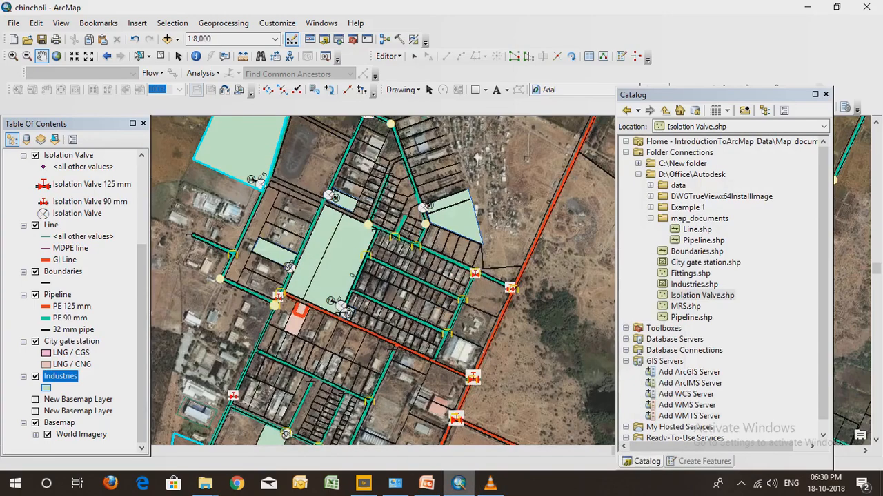
Pan to where the red PE 125 mm pipeline crosses green PE 90 mm lines.
left_click(426, 482)
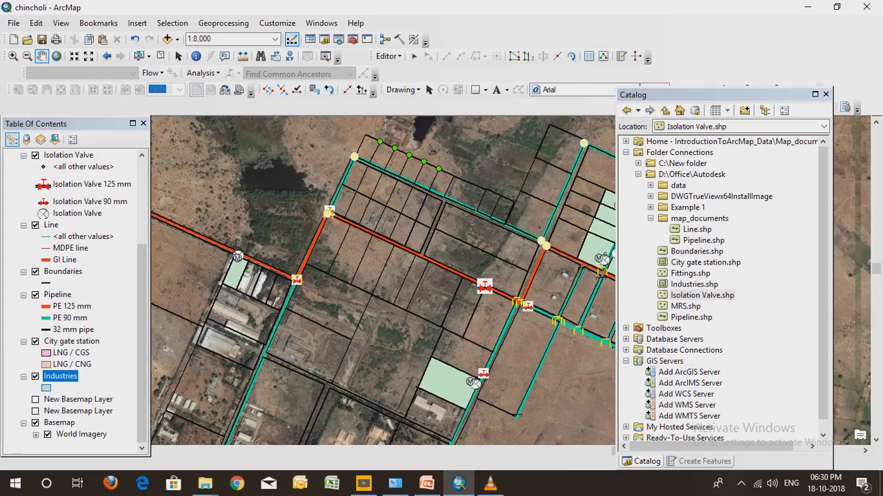
Open the Pipeline attribute table, maximize it and scroll through its 234 records.
right_click(58, 295)
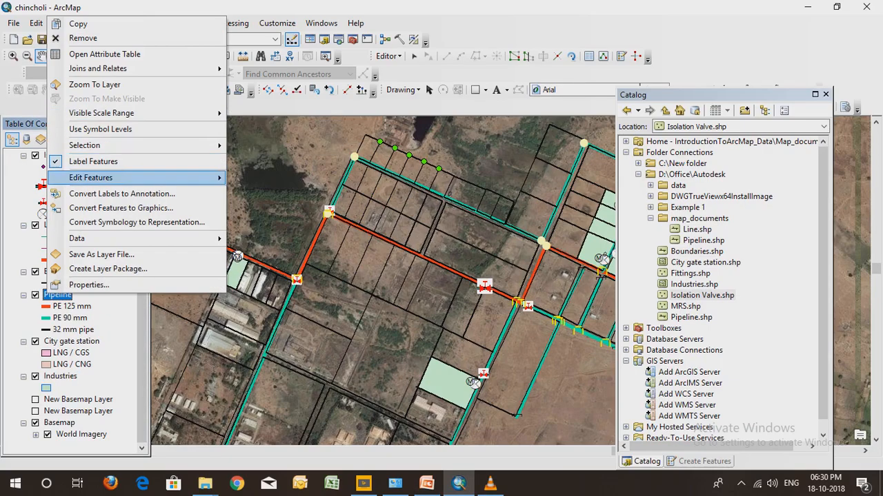
mouse_move(120, 207)
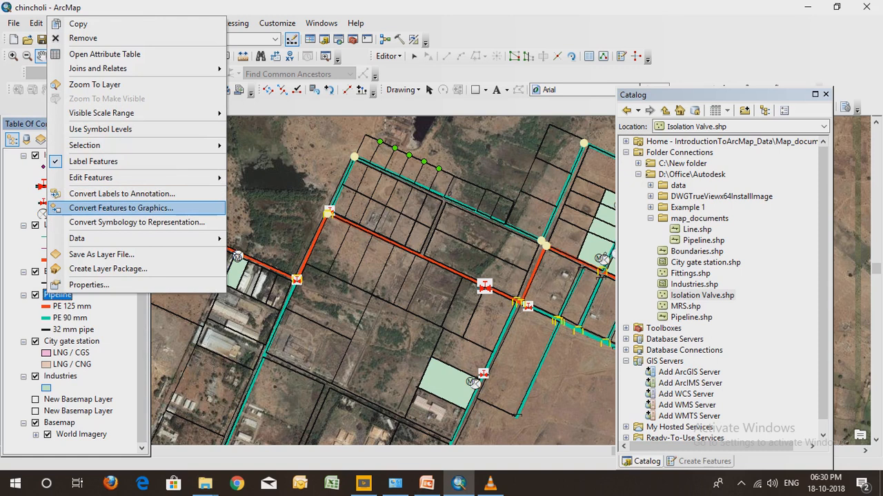
mouse_move(135, 221)
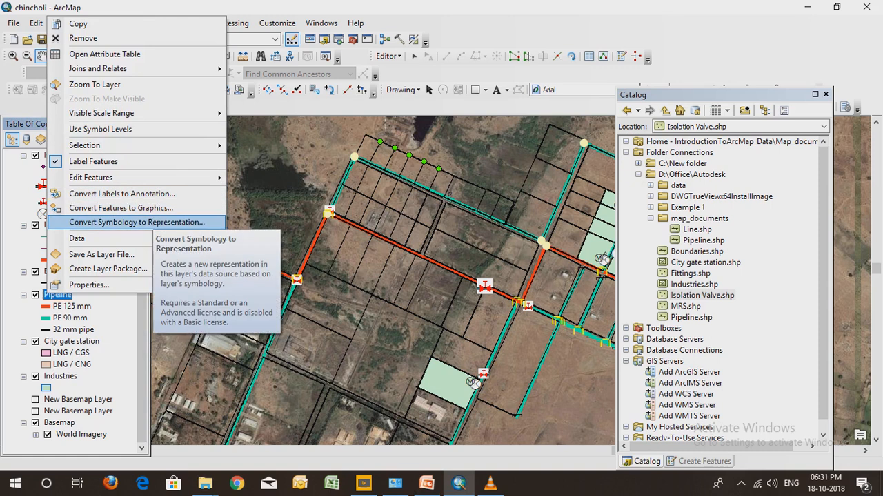
mouse_move(104, 54)
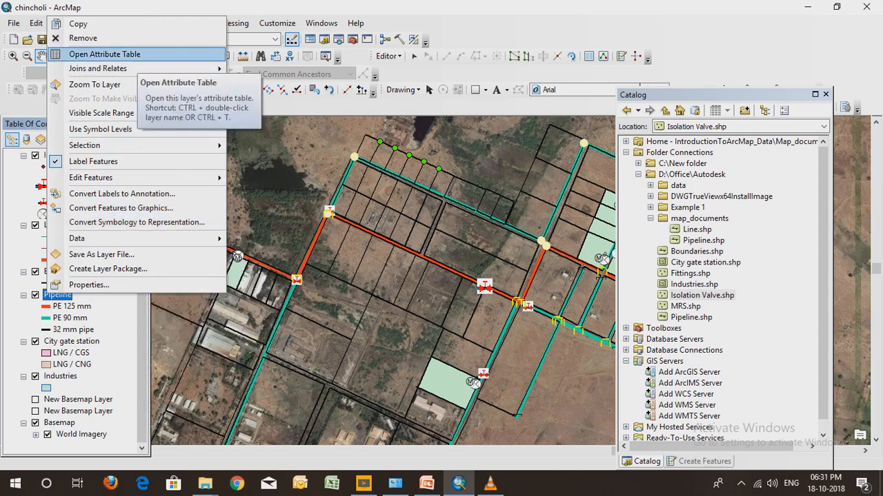
left_click(104, 54)
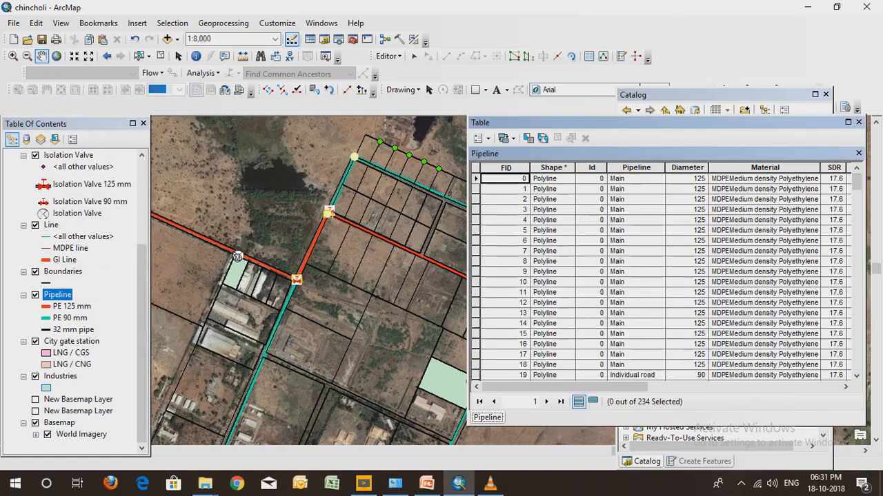
left_click(848, 122)
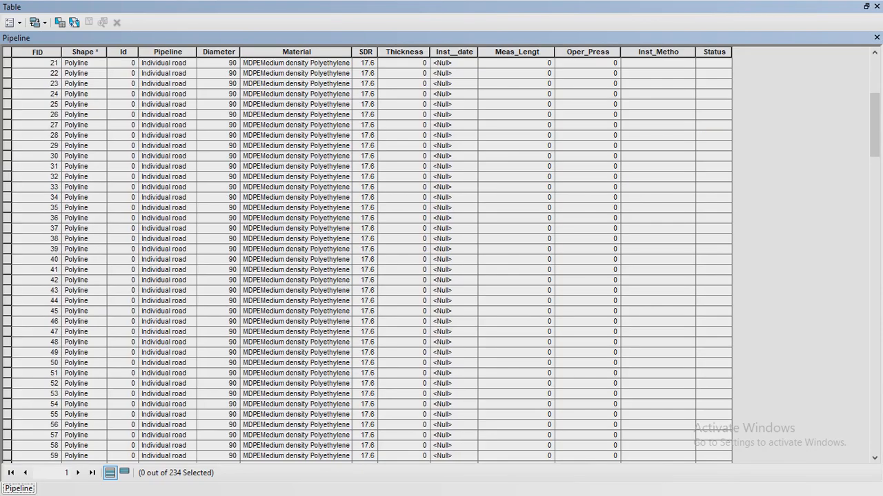
scroll("down", 3)
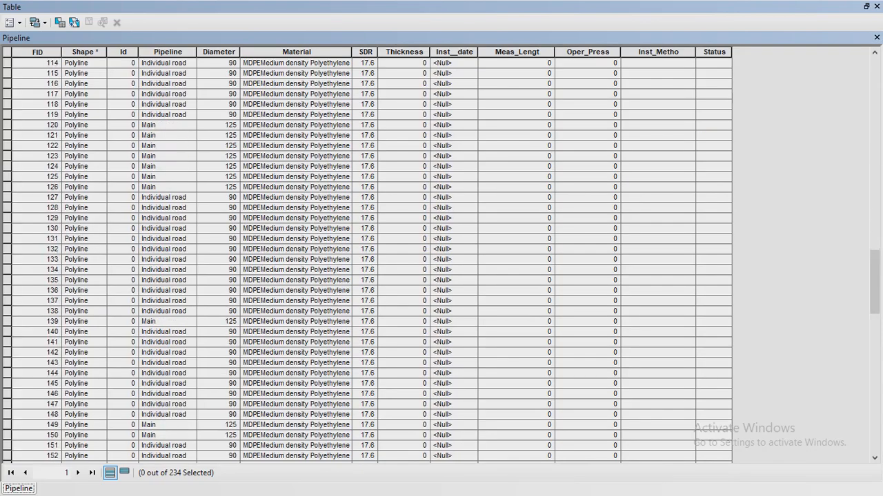
scroll("down", 3)
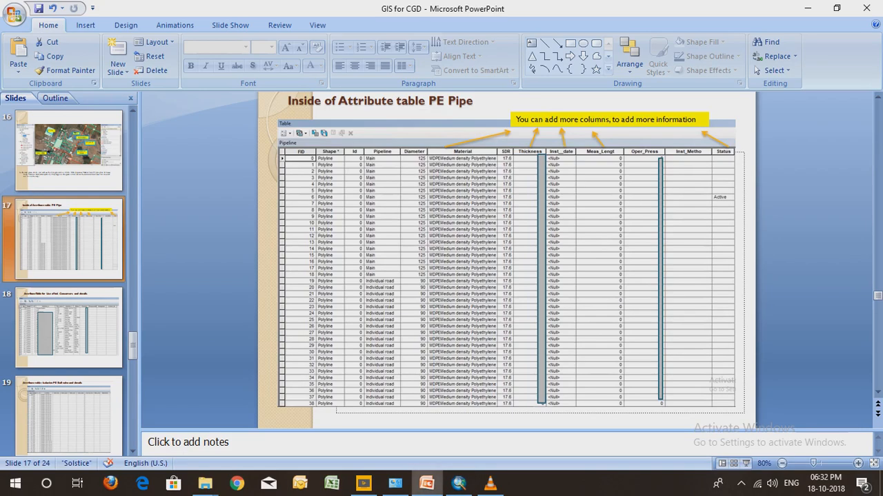
Show slide 18 on industrial consumer details, then return to ArcMap's Pipeline table.
left_click(67, 327)
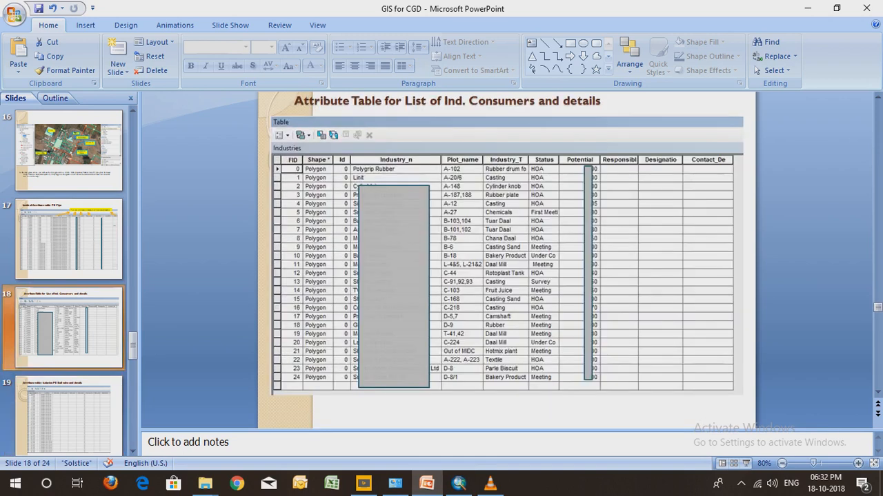
left_click(68, 414)
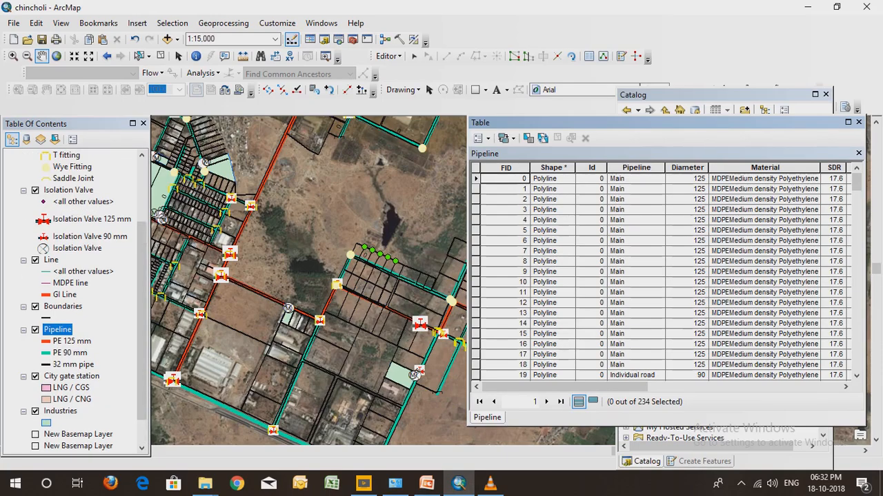
Open the Isolation Valve attribute table (65 records) and scroll through it.
left_click(532, 417)
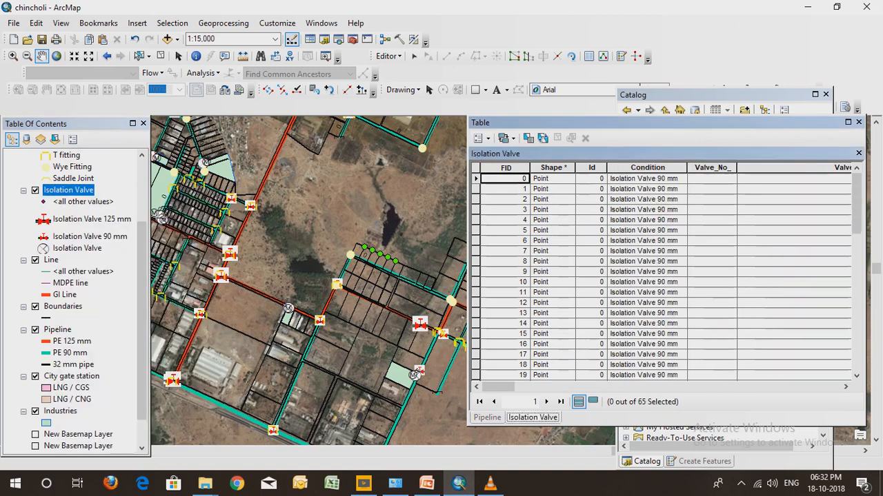
scroll("down", 3)
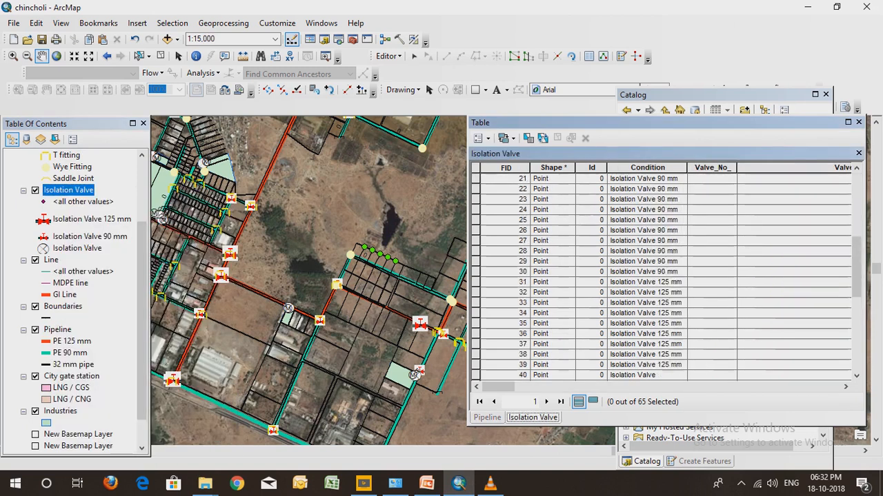
scroll("up", 3)
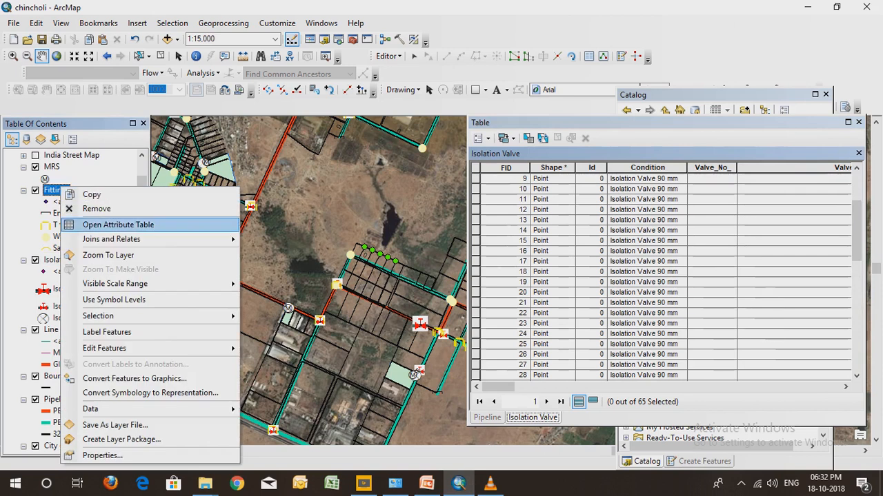
Open the Fittings attribute table (132 records), pan the map, then show the ArcMap-uses slide.
left_click(118, 224)
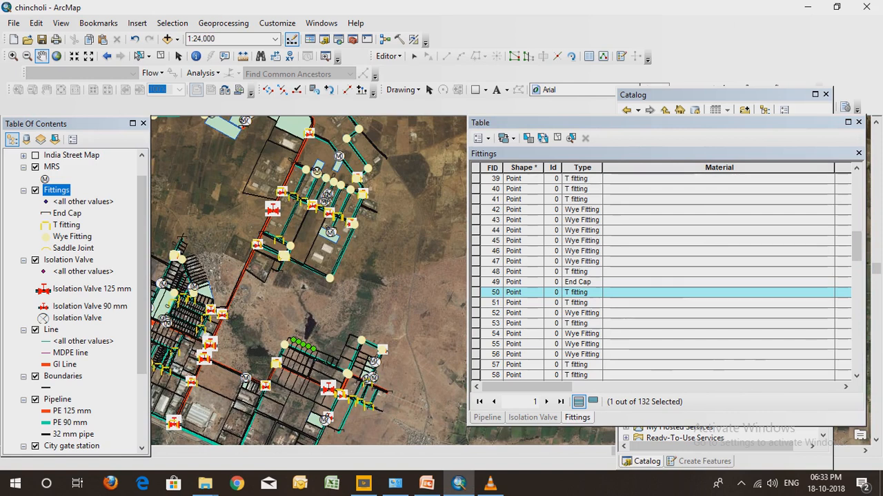
left_click(426, 483)
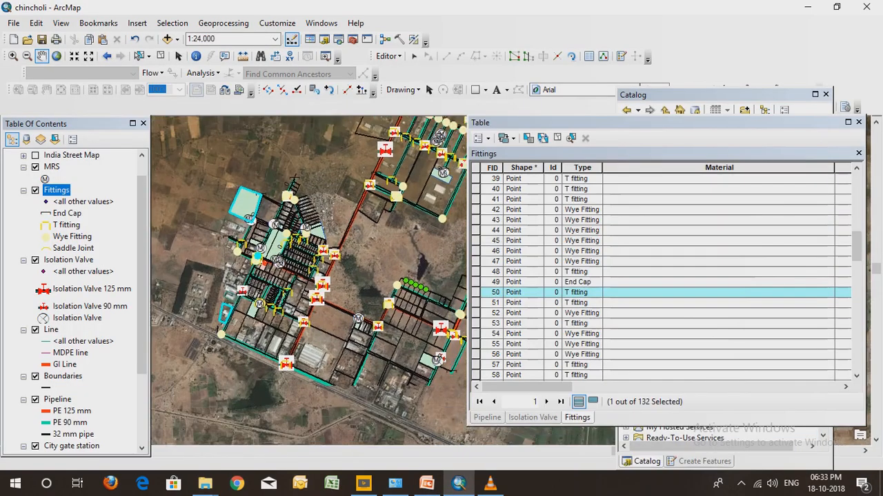
left_click(425, 483)
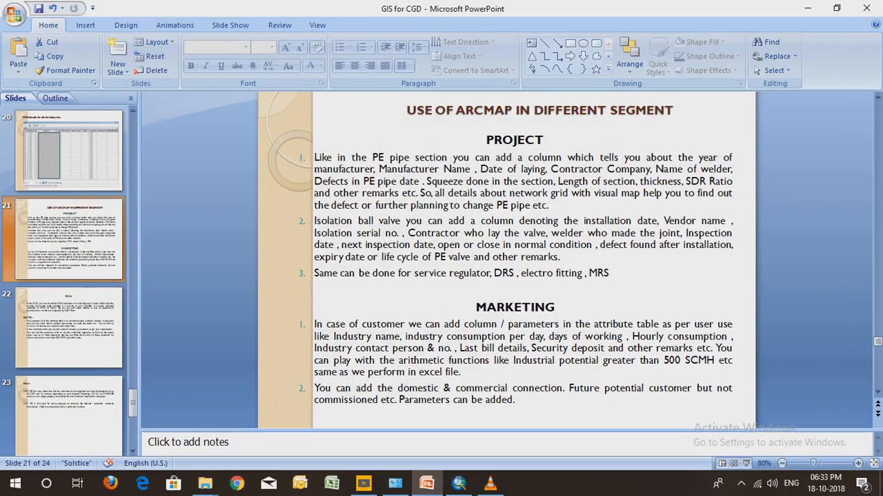
Show the ROU slide, glance at ArcMap's Fittings table, then show the Note slide on other uses.
left_click(69, 328)
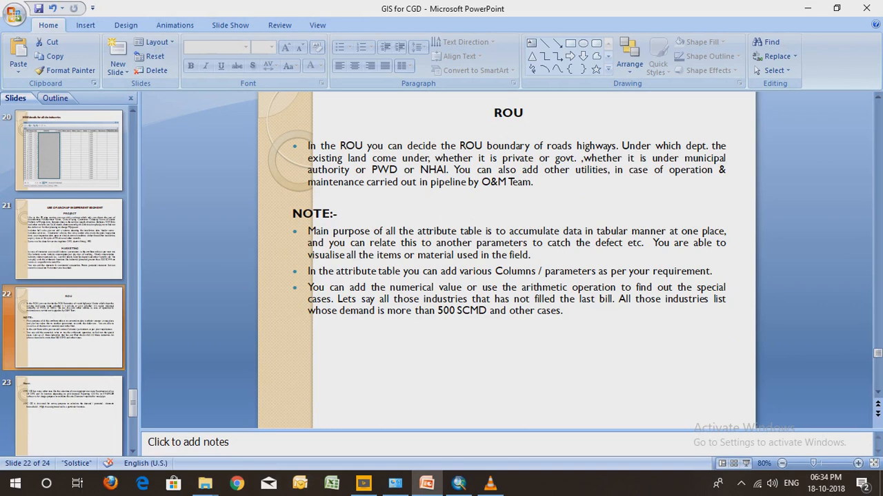
left_click(62, 414)
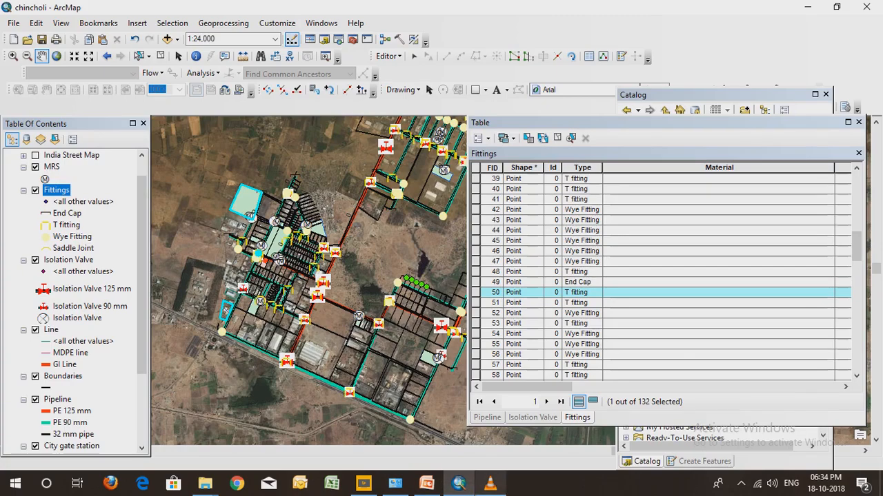
left_click(426, 483)
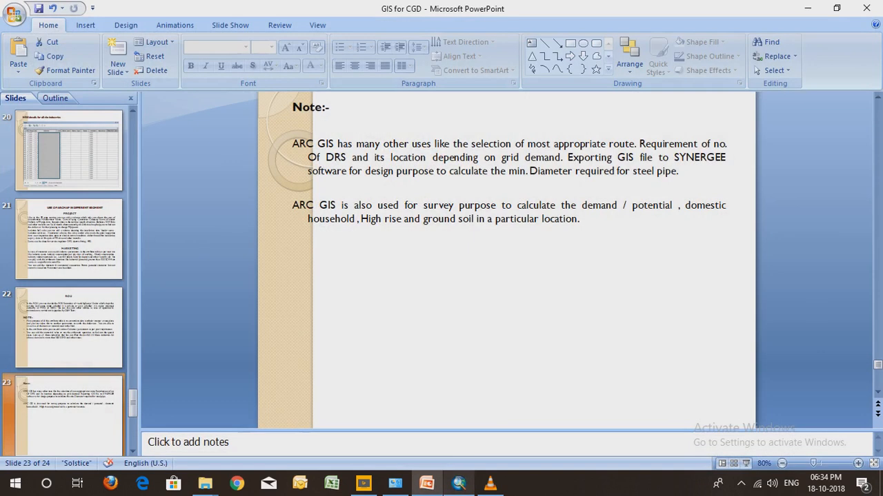